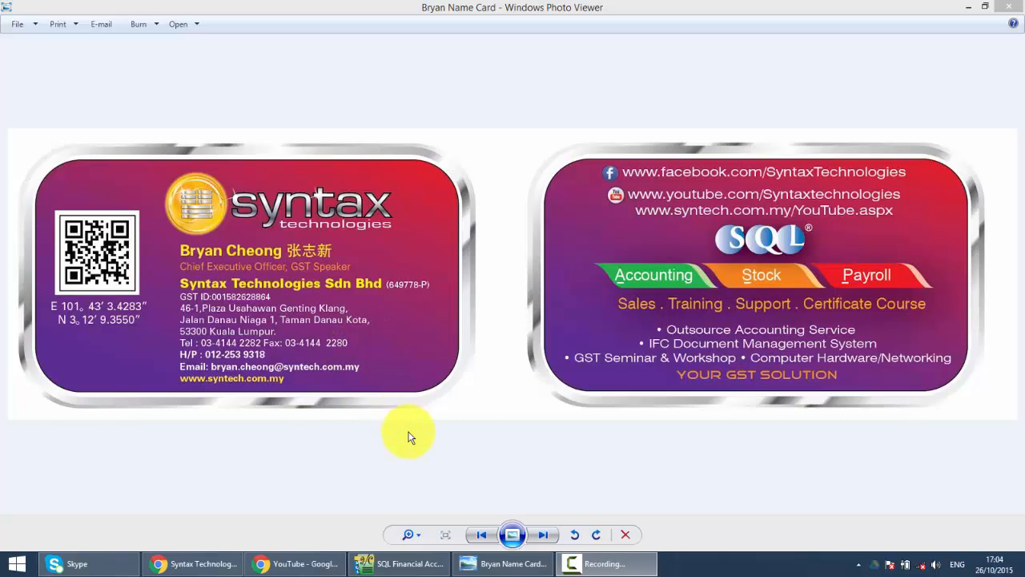
mouse_move(284, 380)
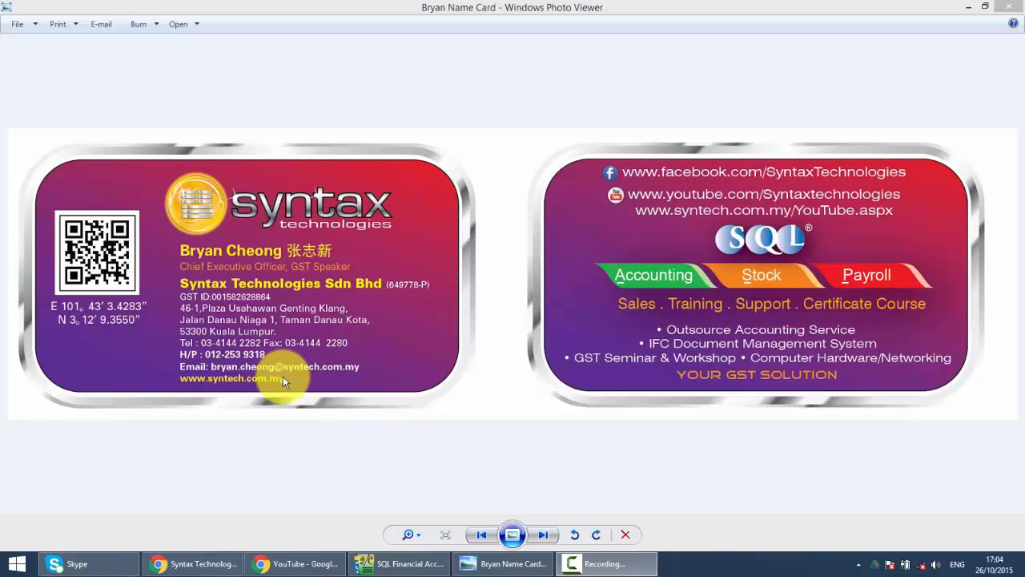
mouse_move(359, 367)
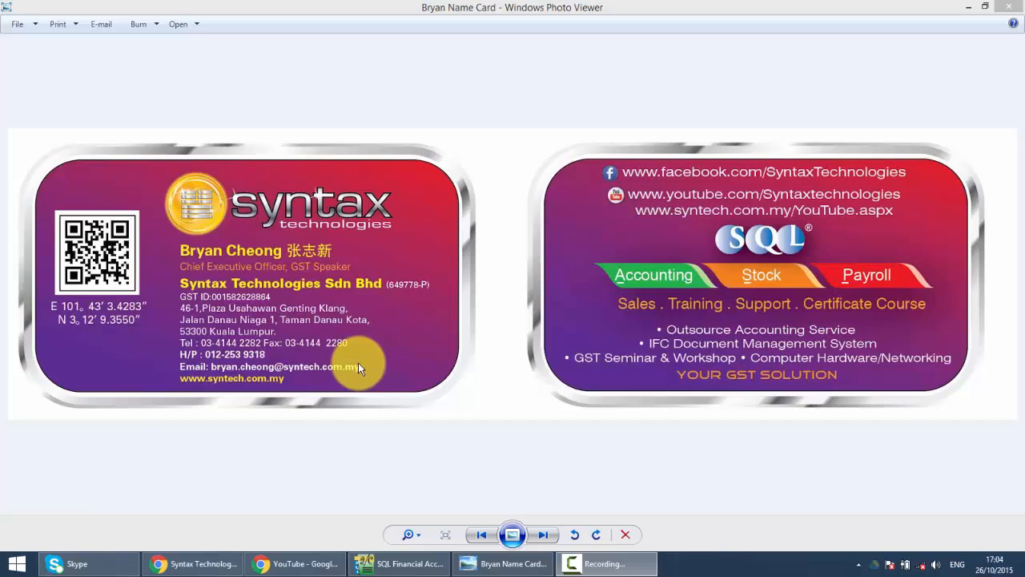
mouse_move(290, 336)
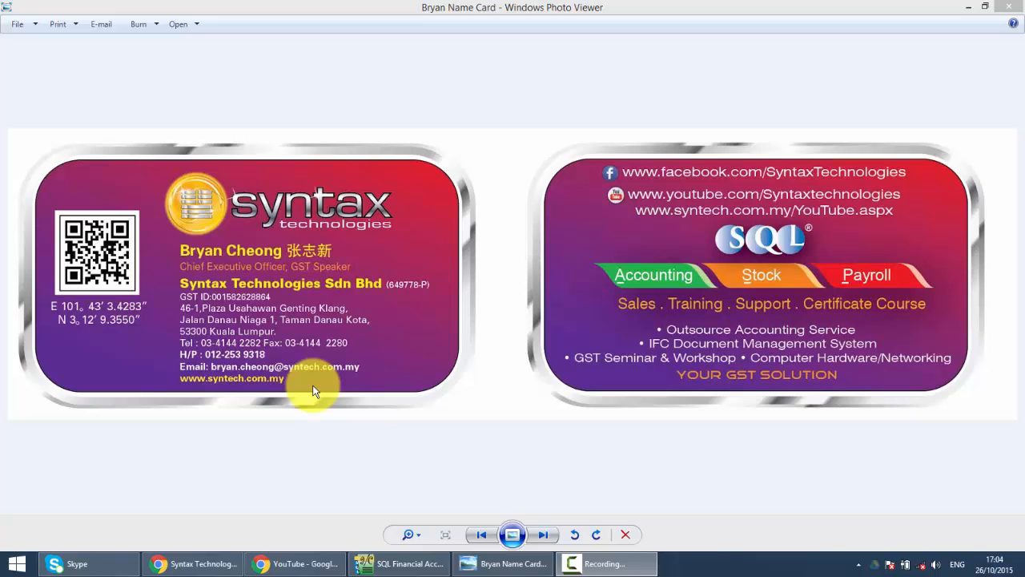
Bring up SQL Financial Accounting's main Documents menu with the sales document types.
left_click(398, 563)
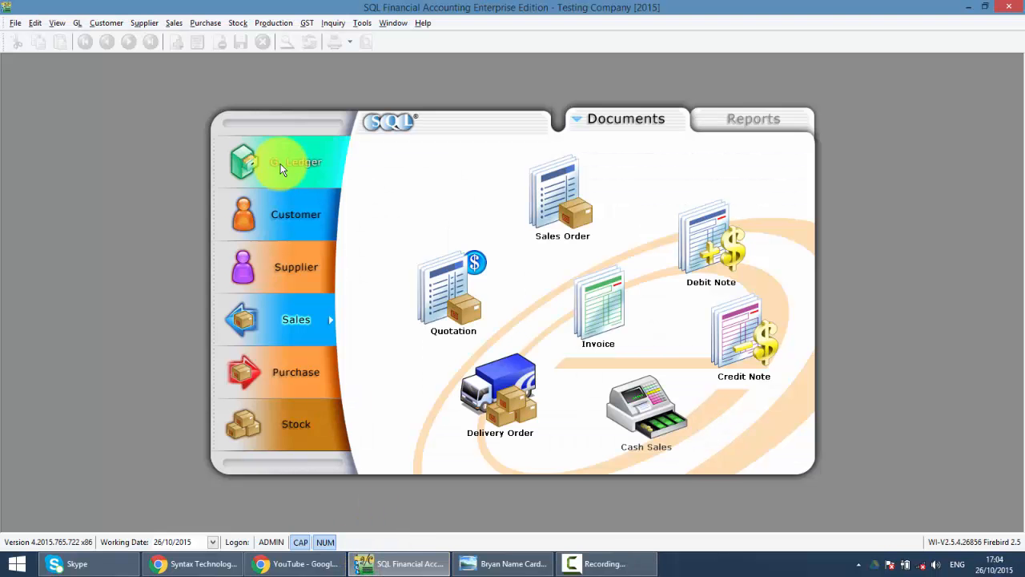
mouse_move(269, 320)
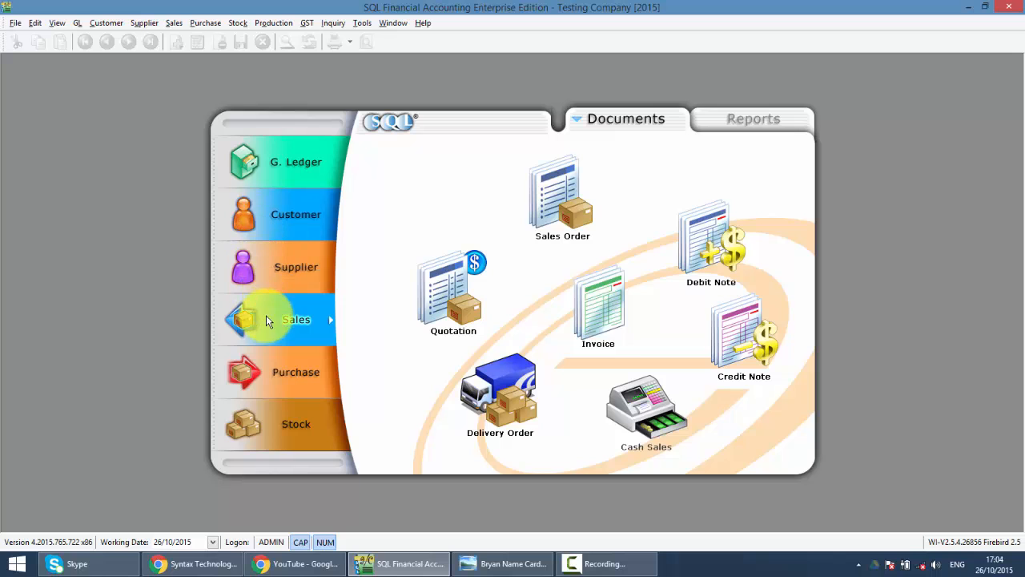
mouse_move(561, 196)
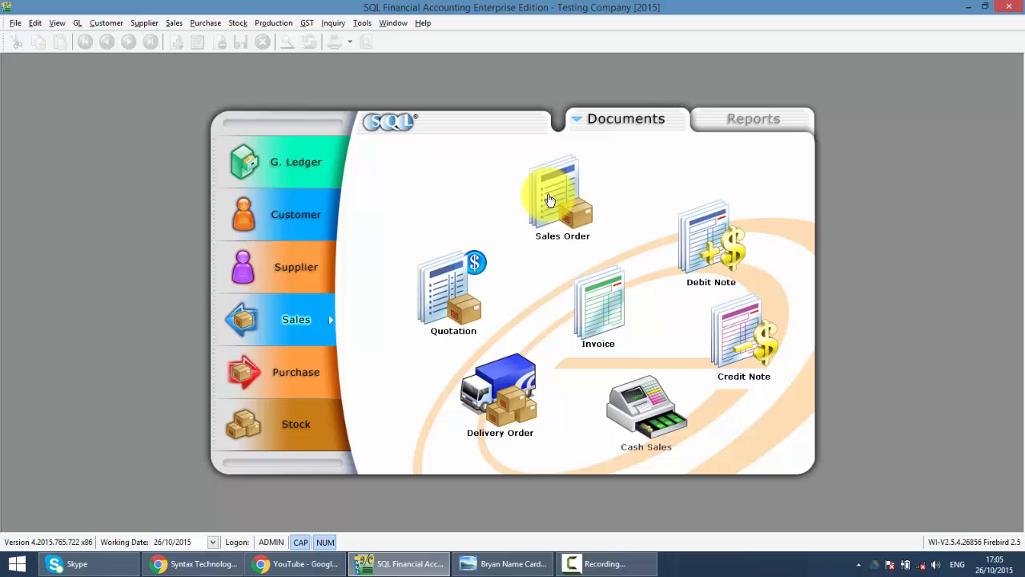
mouse_move(561, 201)
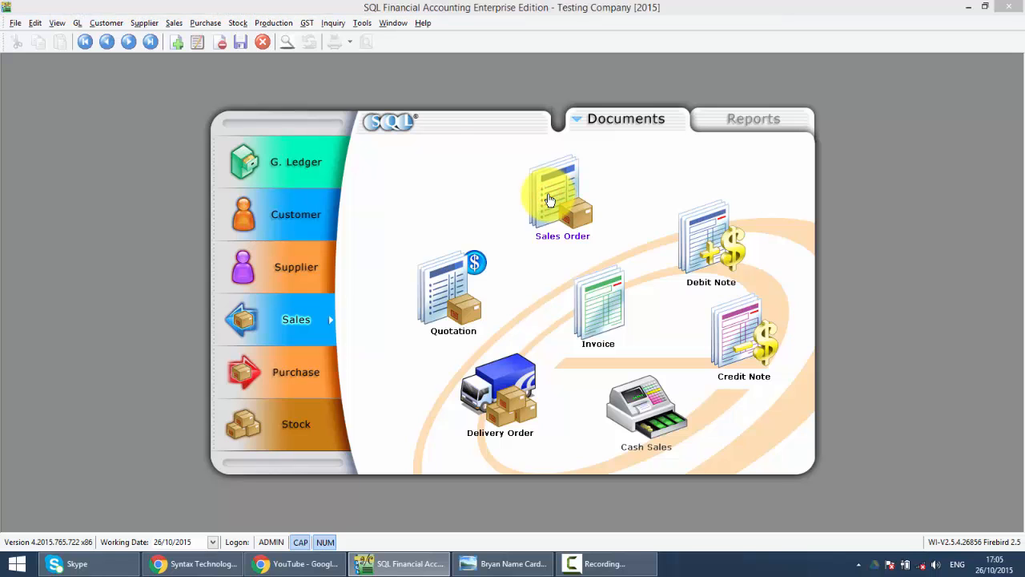
Browse the list of ten existing sales orders, then start a blank new sales order.
left_click(561, 196)
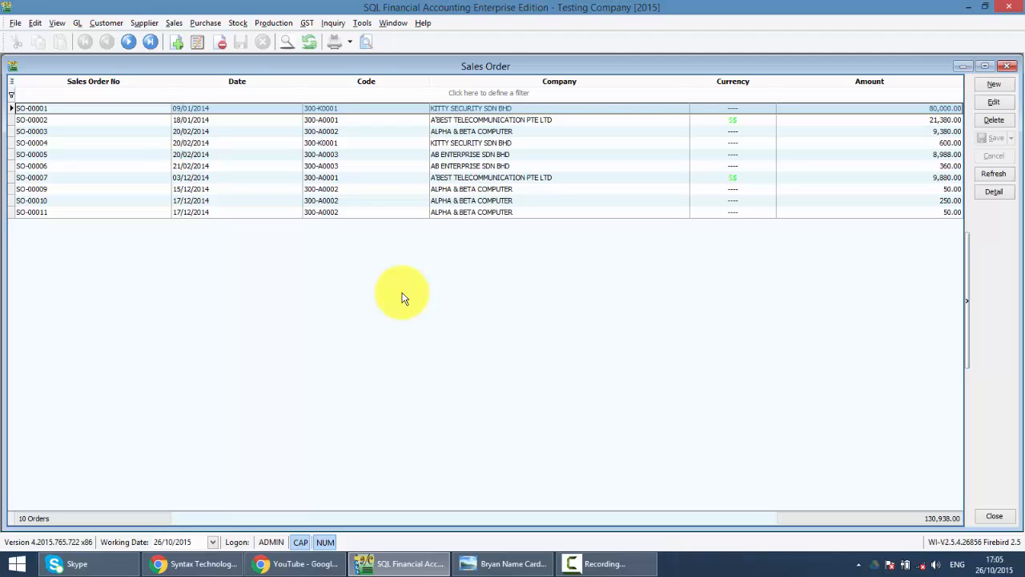
mouse_move(147, 105)
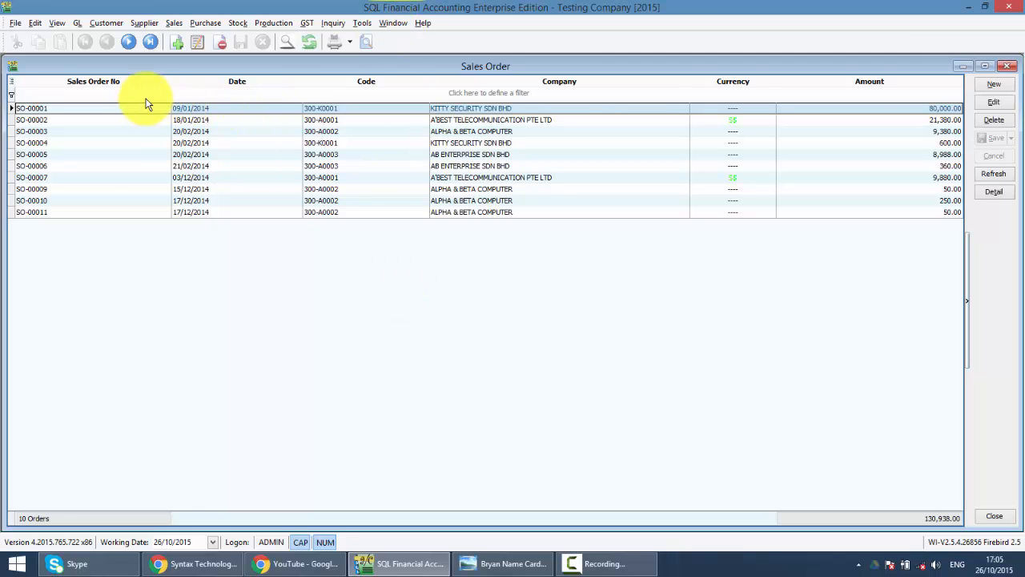
type("11")
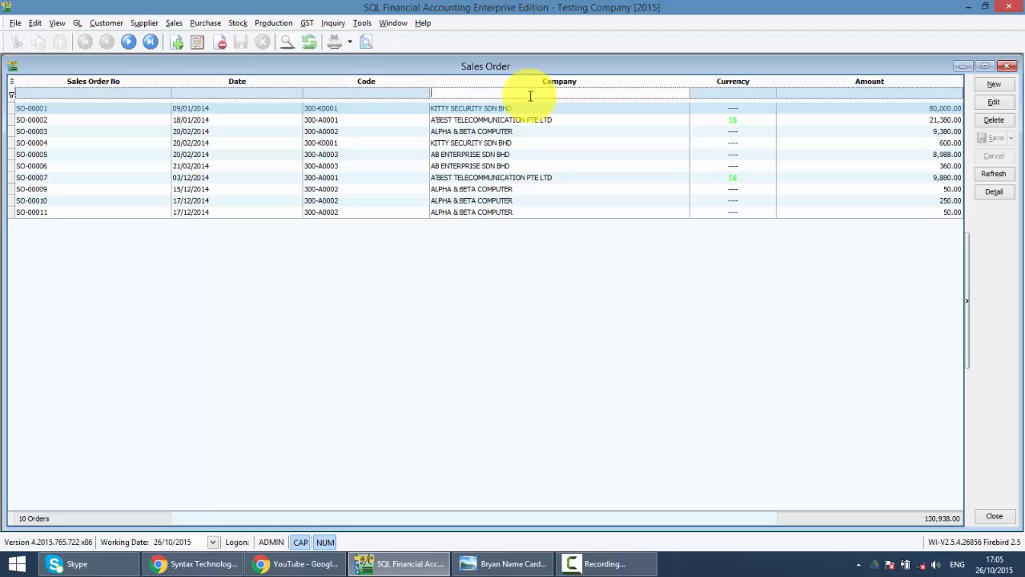
type("ki")
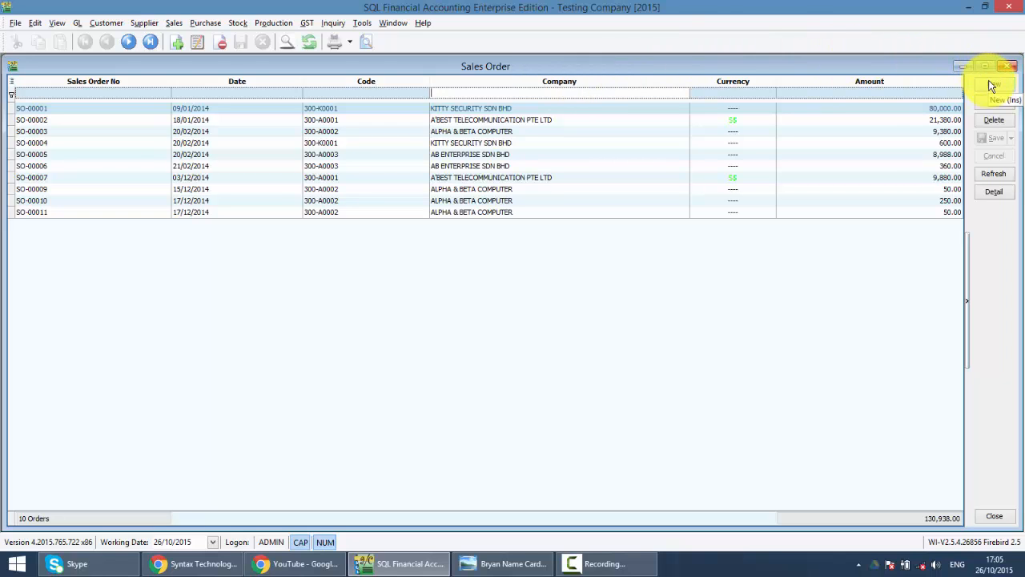
mouse_move(994, 103)
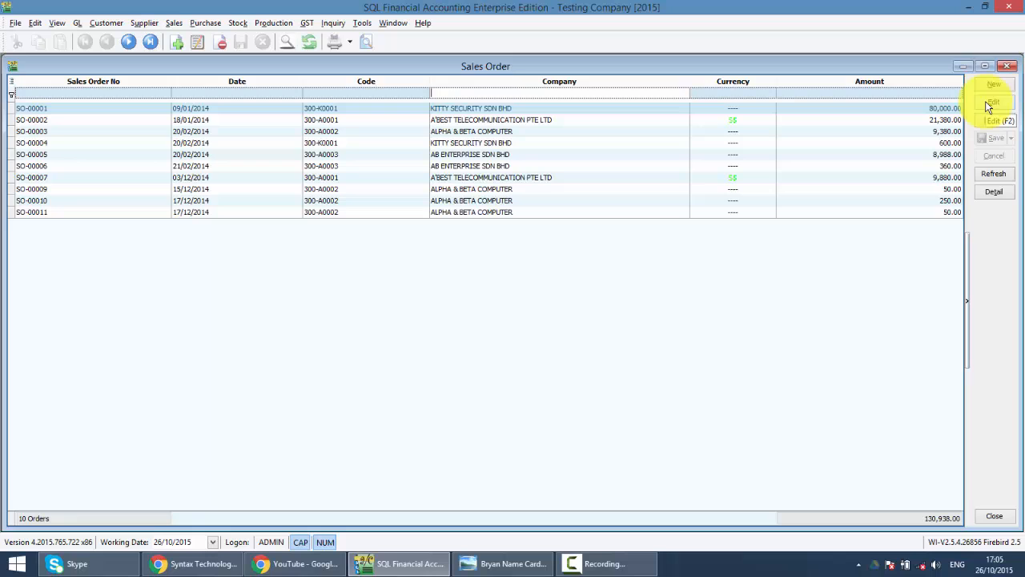
left_click(994, 84)
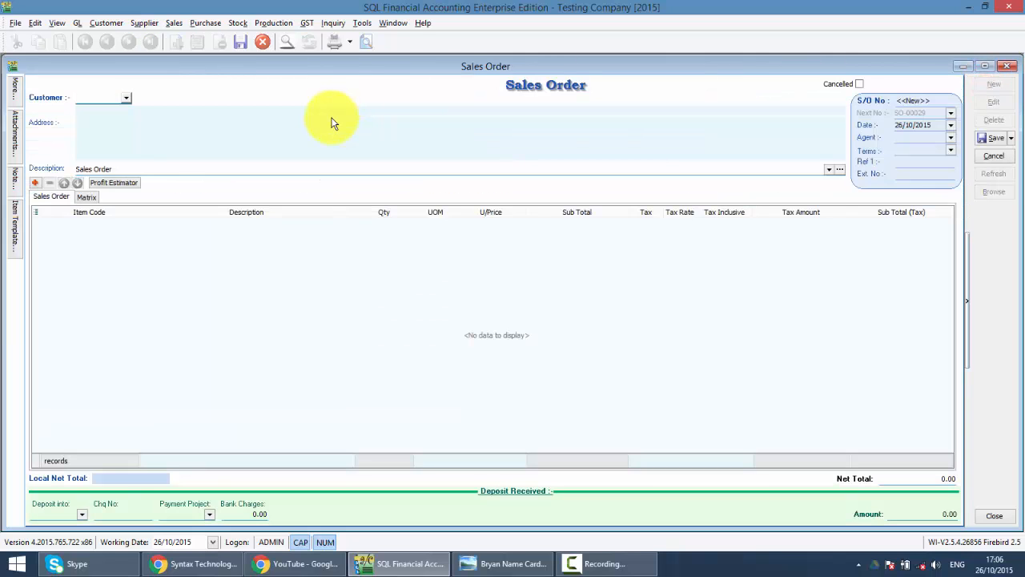
Search customers for 'ki' and choose 300-K0001 KITTY SECURITY SDN BHD, with 60-day terms.
left_click(126, 97)
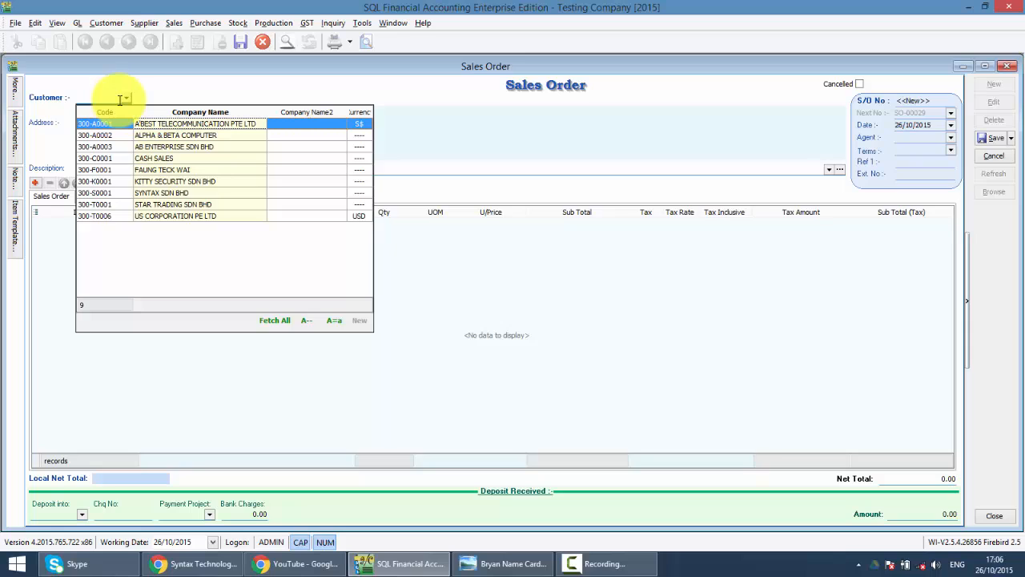
type("ki")
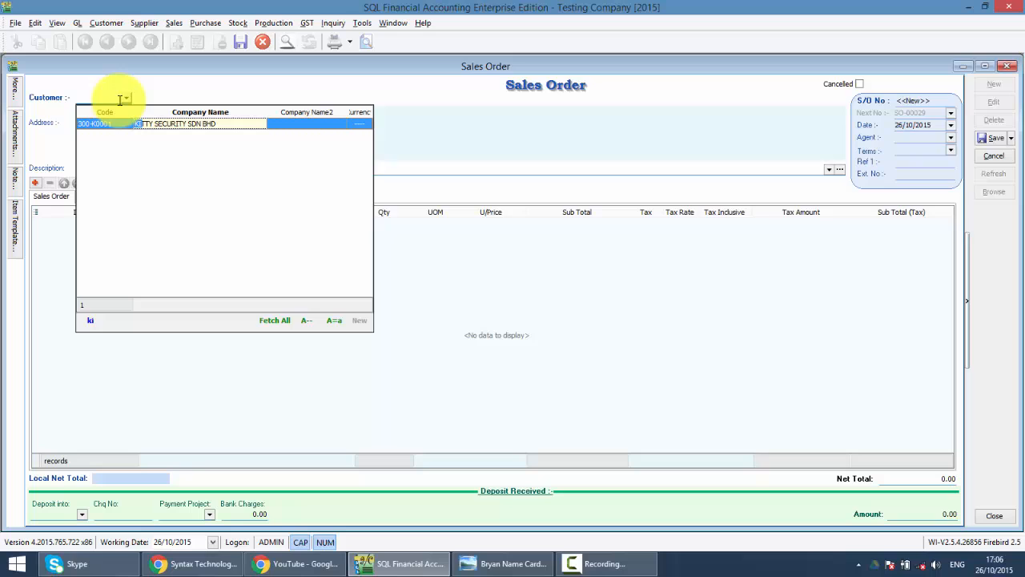
left_click(274, 319)
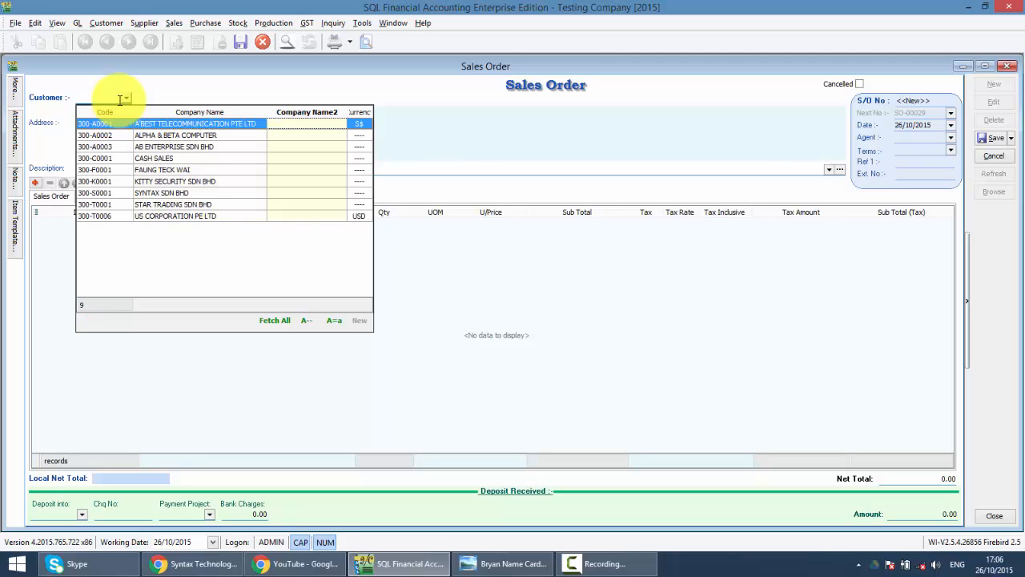
type("ki")
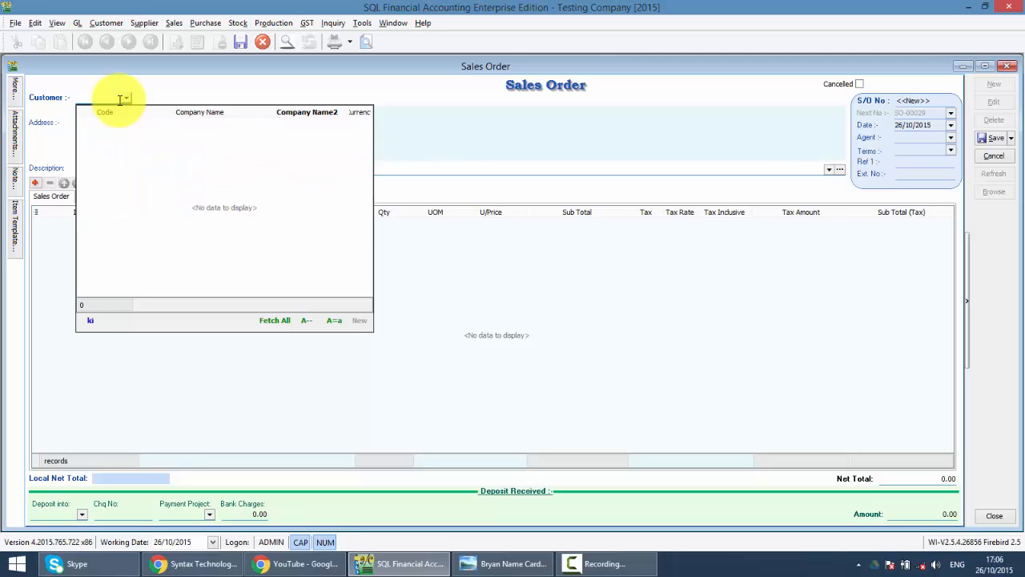
mouse_move(319, 128)
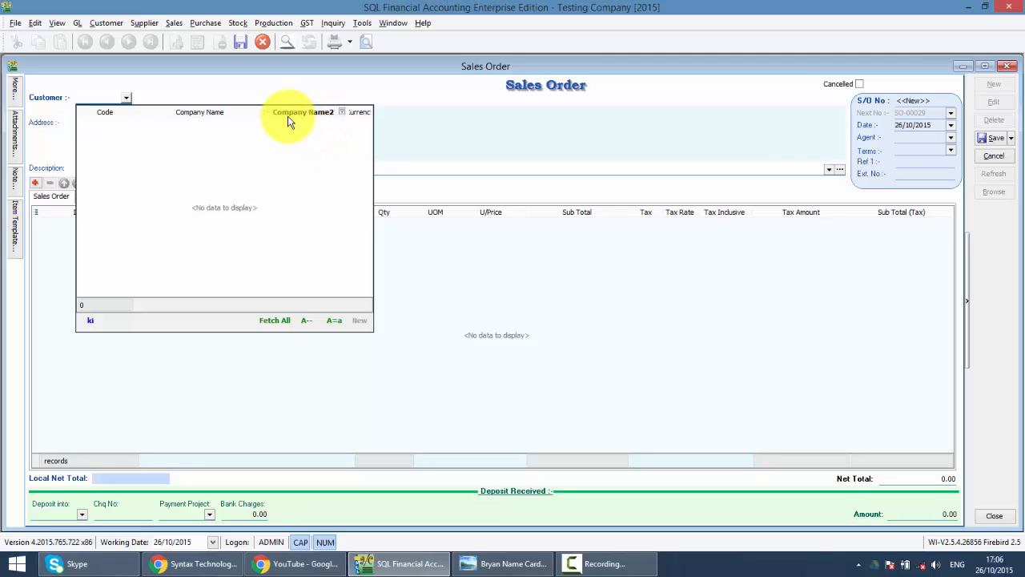
mouse_move(310, 121)
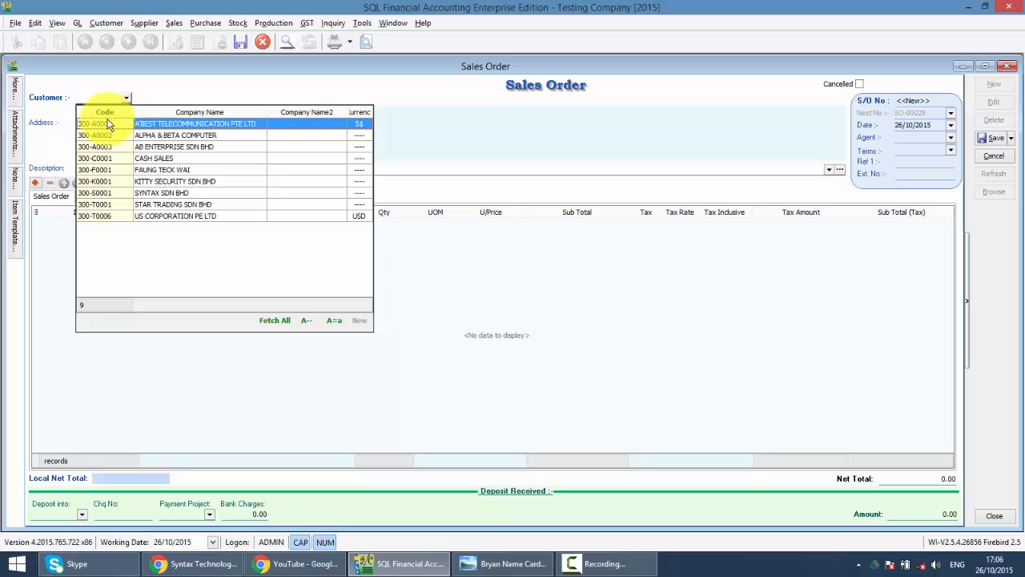
mouse_move(172, 128)
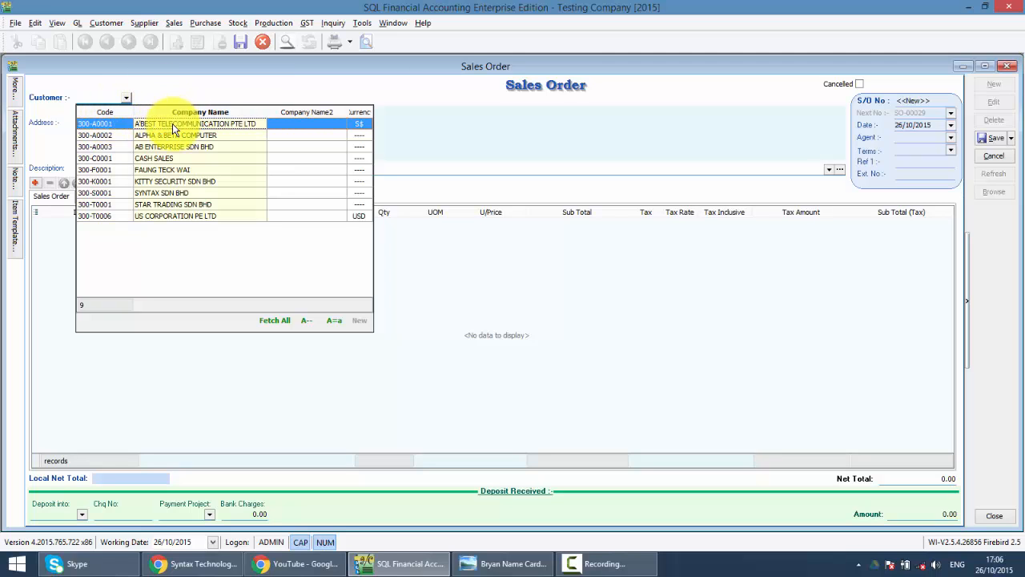
type("k")
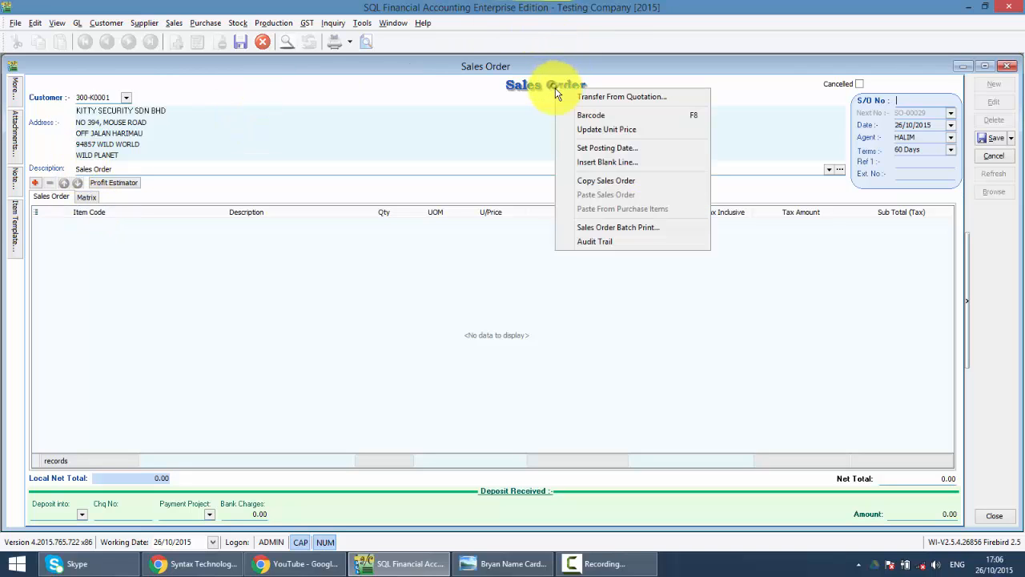
Transfer the BLUE PEN item from quotation QT-00011, giving a net total of 15.90.
left_click(623, 96)
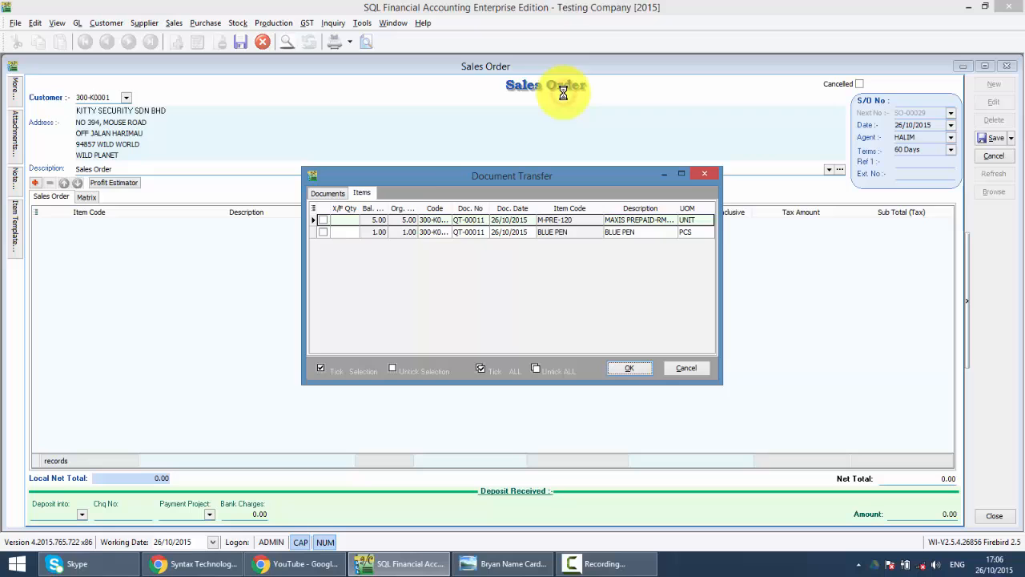
left_click(322, 232)
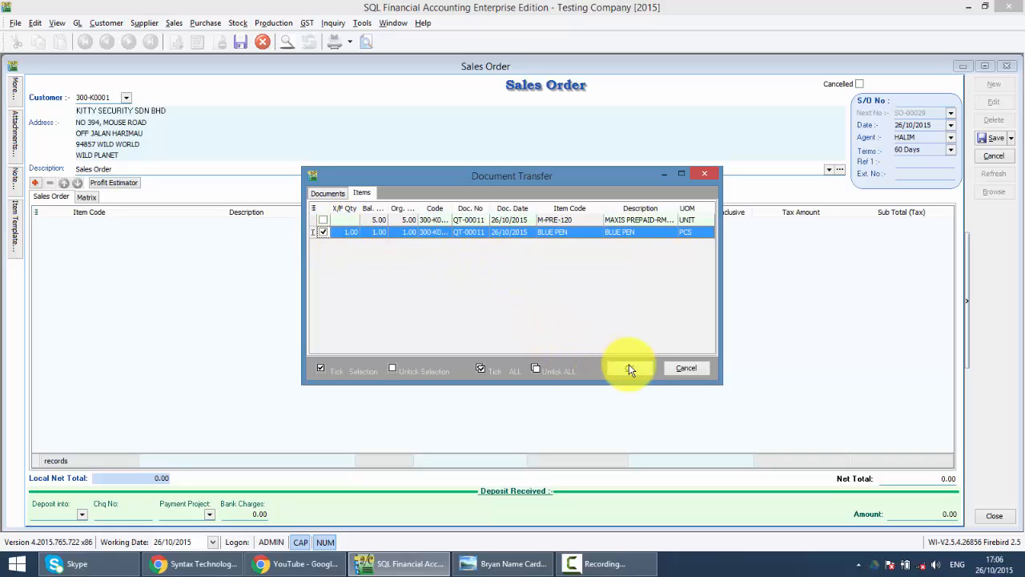
left_click(629, 368)
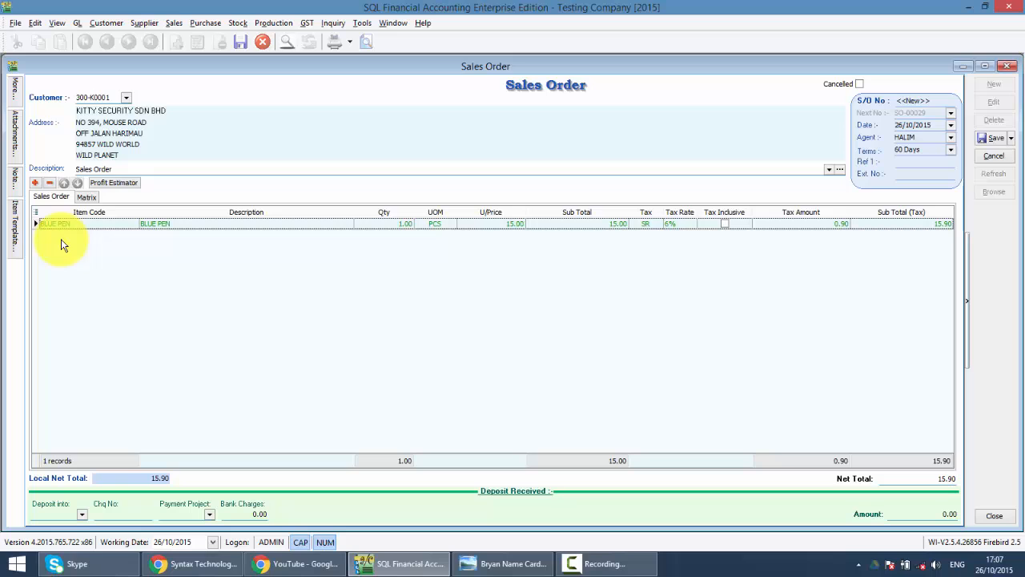
Add D-PRE-50 DIGI PREPAID-RM50, quantity 2 at 50.00, bringing the net total to 121.90.
left_click(35, 183)
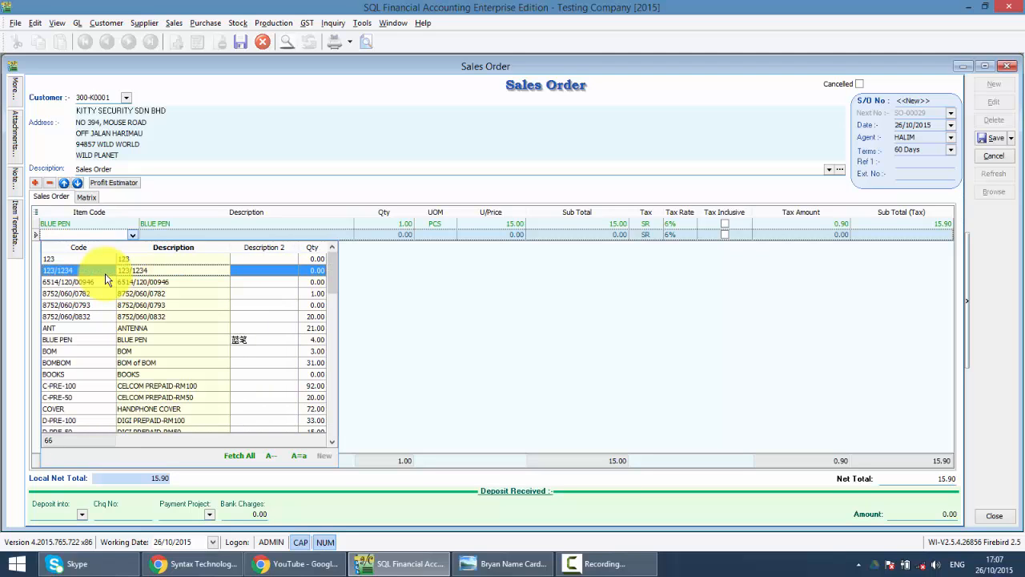
type("di")
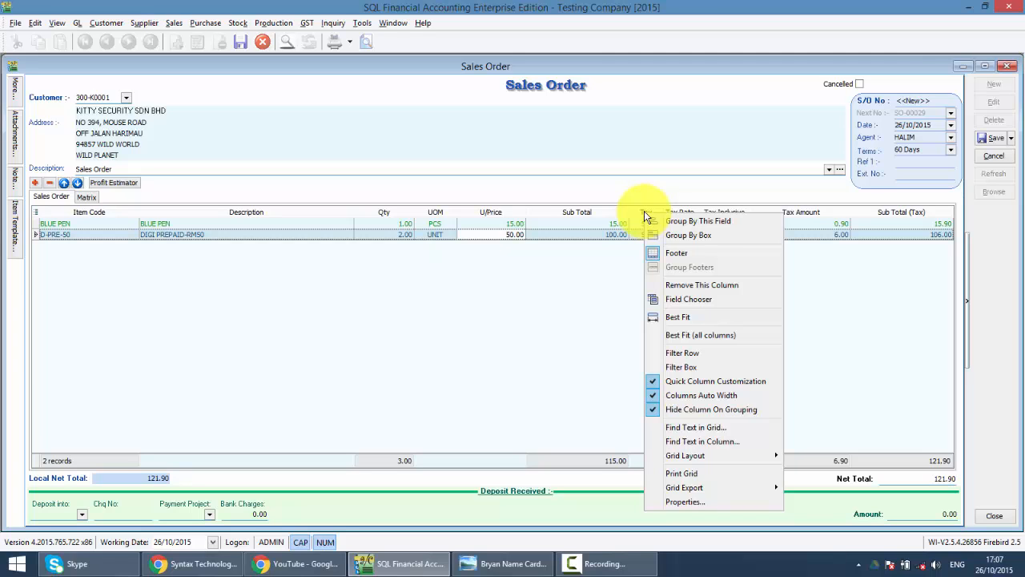
mouse_move(689, 299)
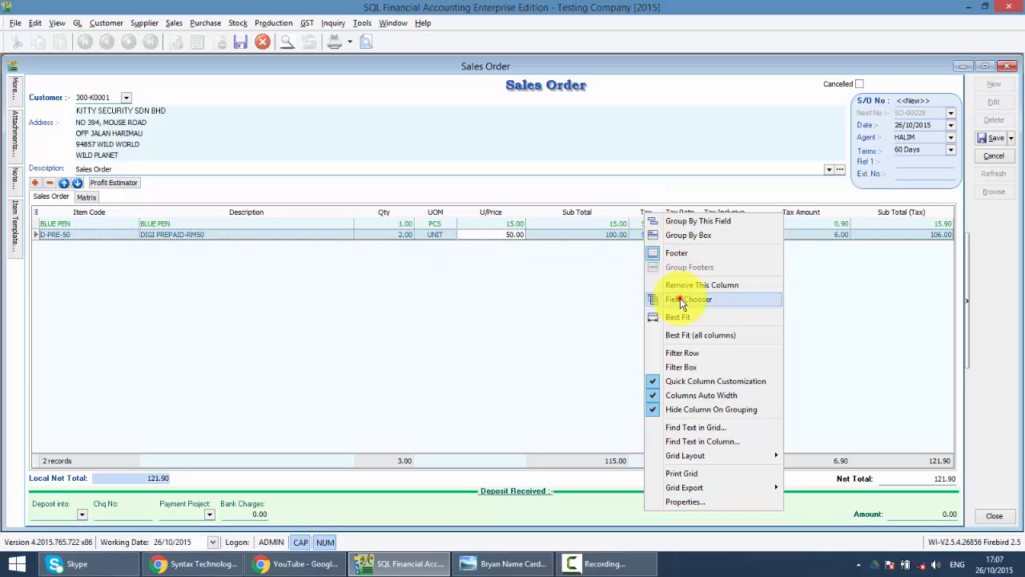
Show the Discount column and enter a 10 discount on BLUE PEN, net total 111.30.
left_click(688, 299)
type("10")
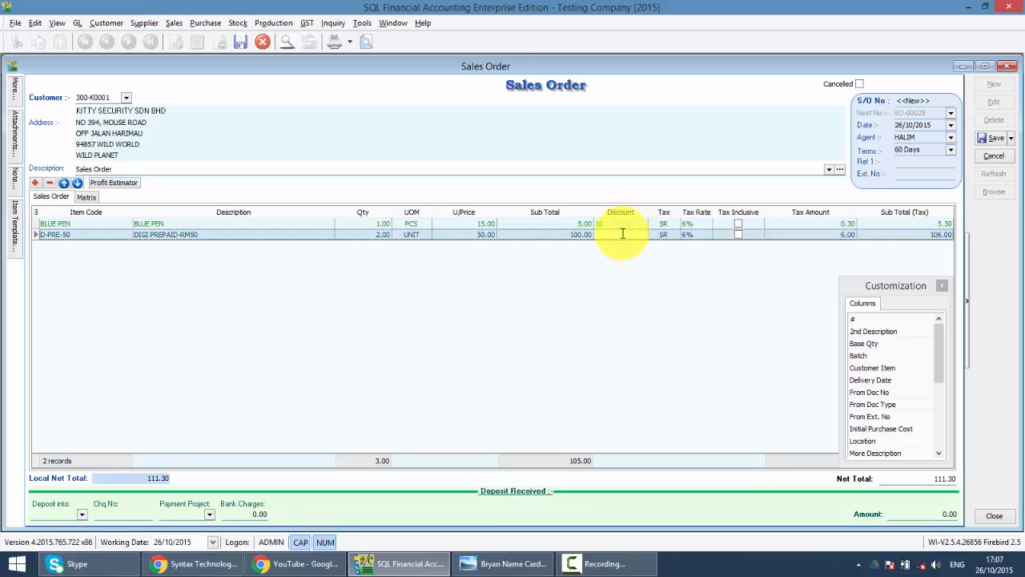
type("+10%")
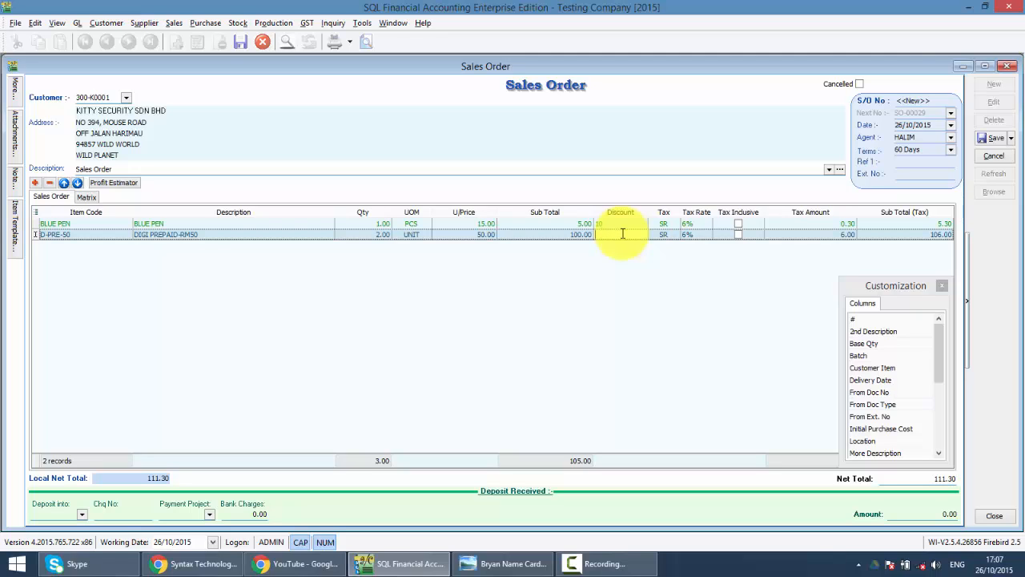
type("10%")
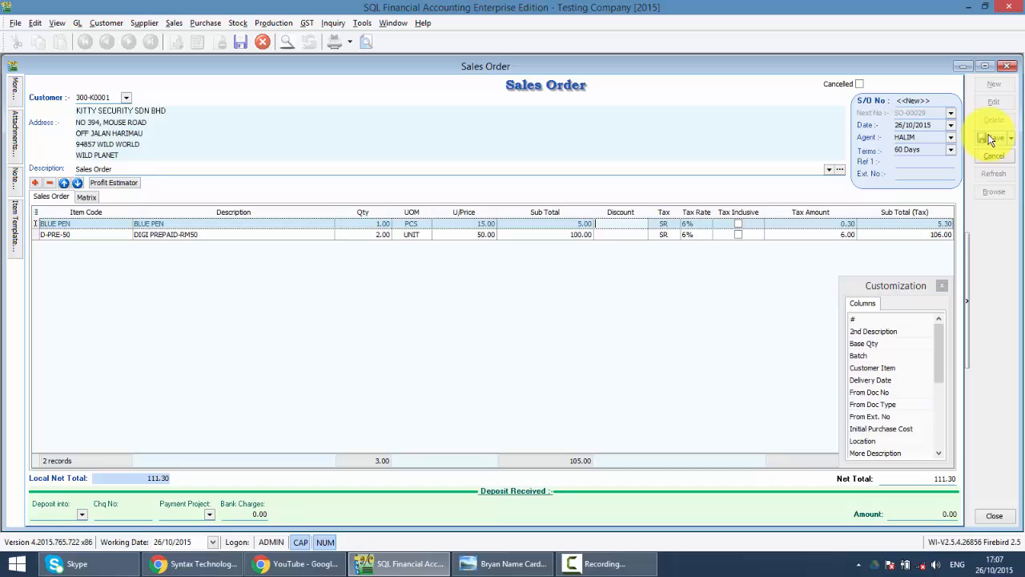
Save sales order SO-00029 at 121.90 and switch to the Syntax Technologies Facebook page.
left_click(991, 137)
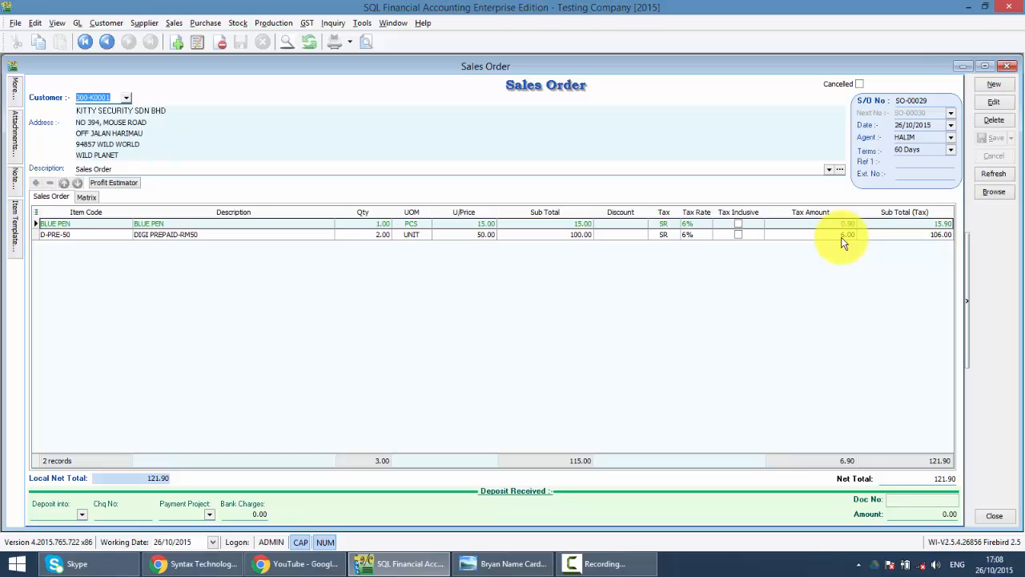
mouse_move(688, 160)
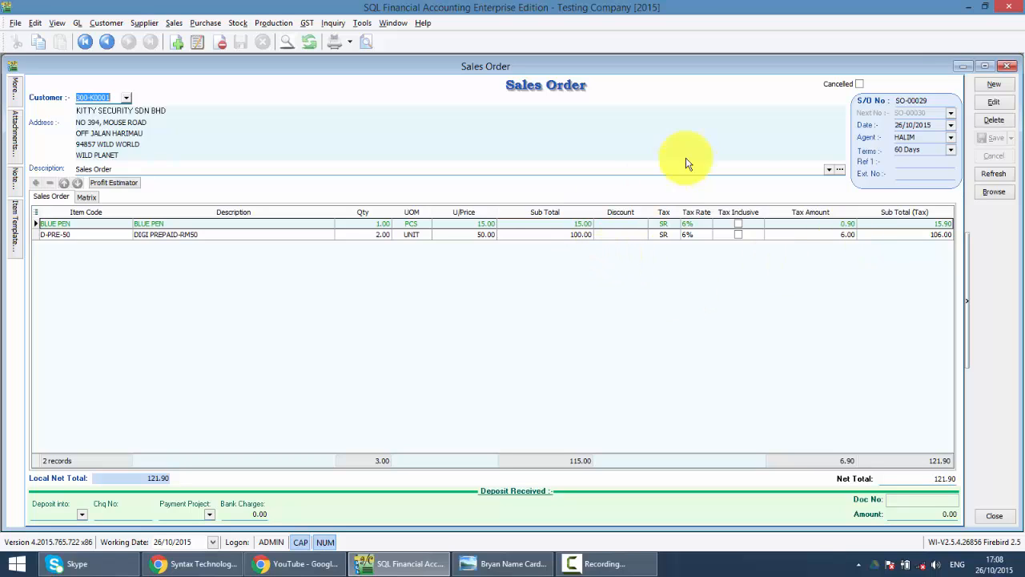
mouse_move(642, 150)
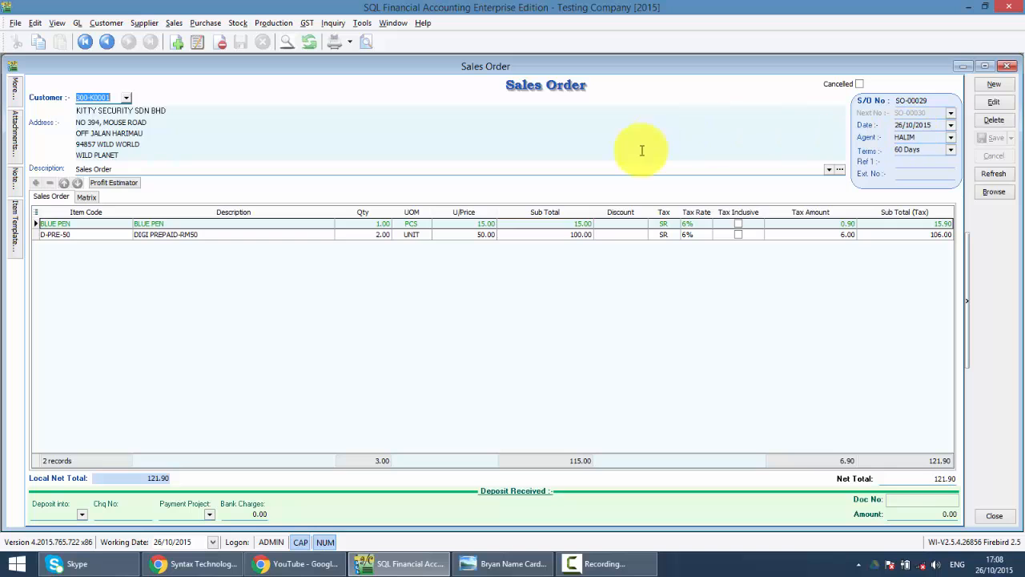
left_click(192, 563)
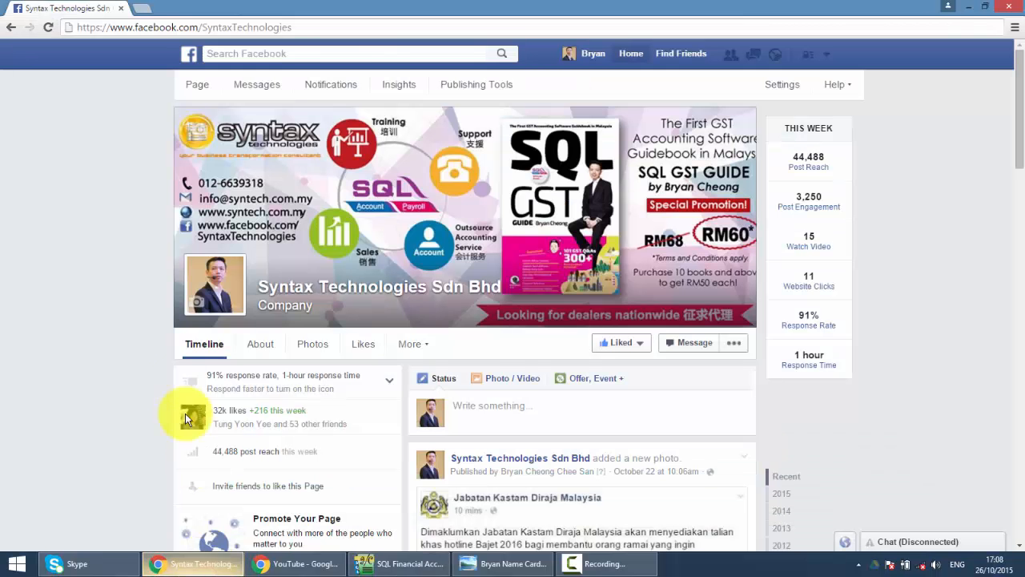
mouse_move(141, 39)
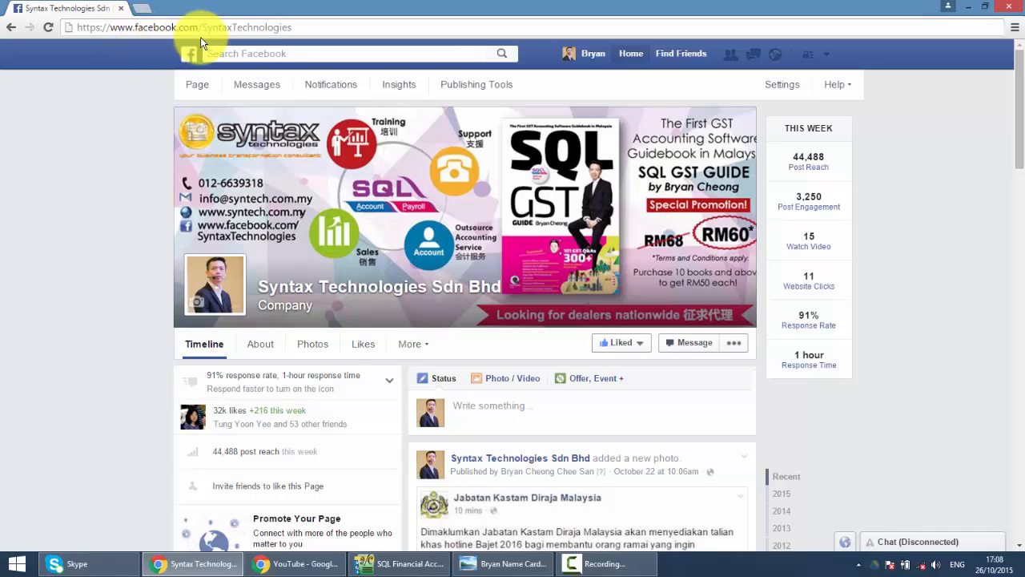
mouse_move(512, 308)
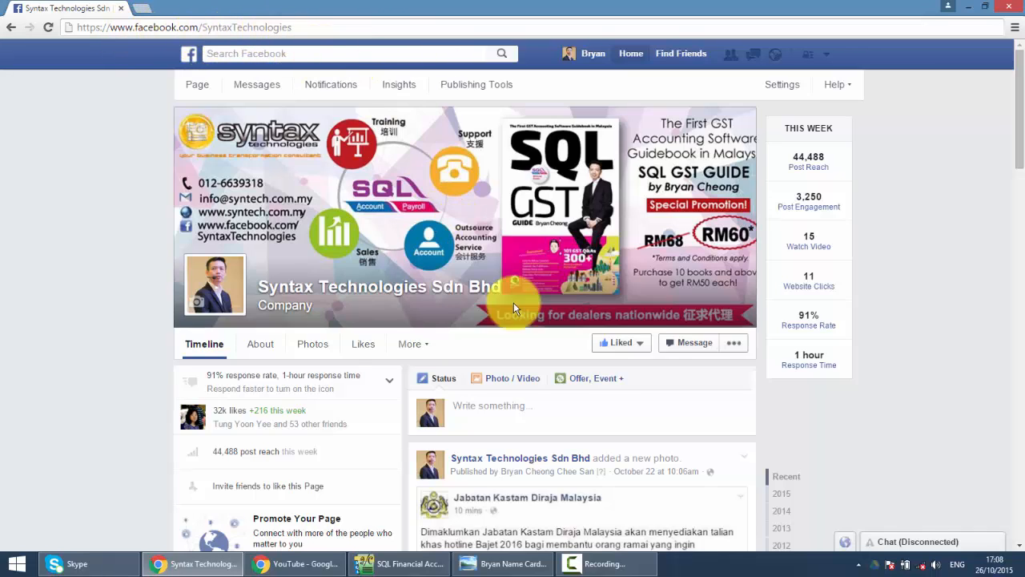
mouse_move(503, 354)
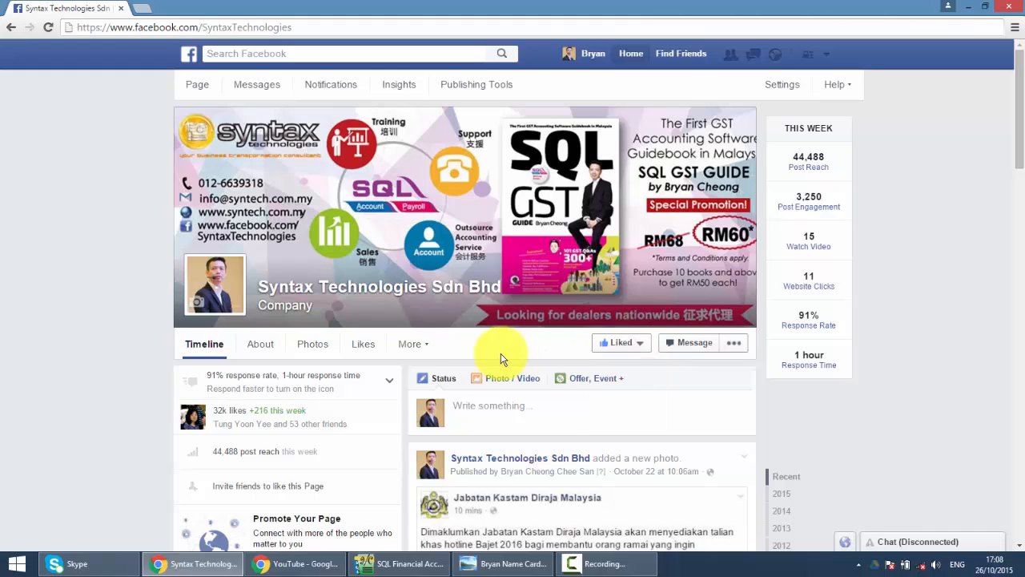
scroll("down", 3)
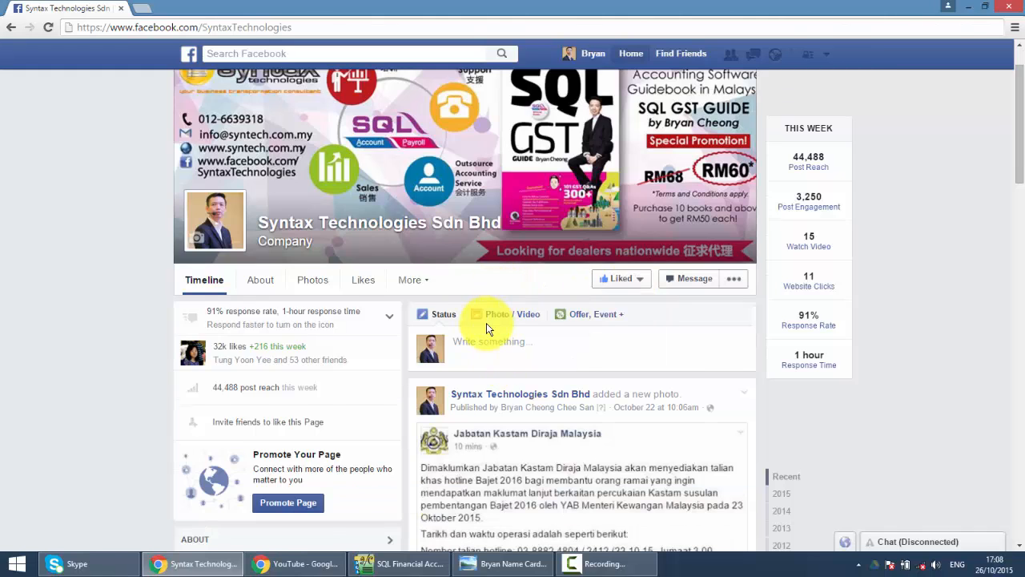
mouse_move(432, 408)
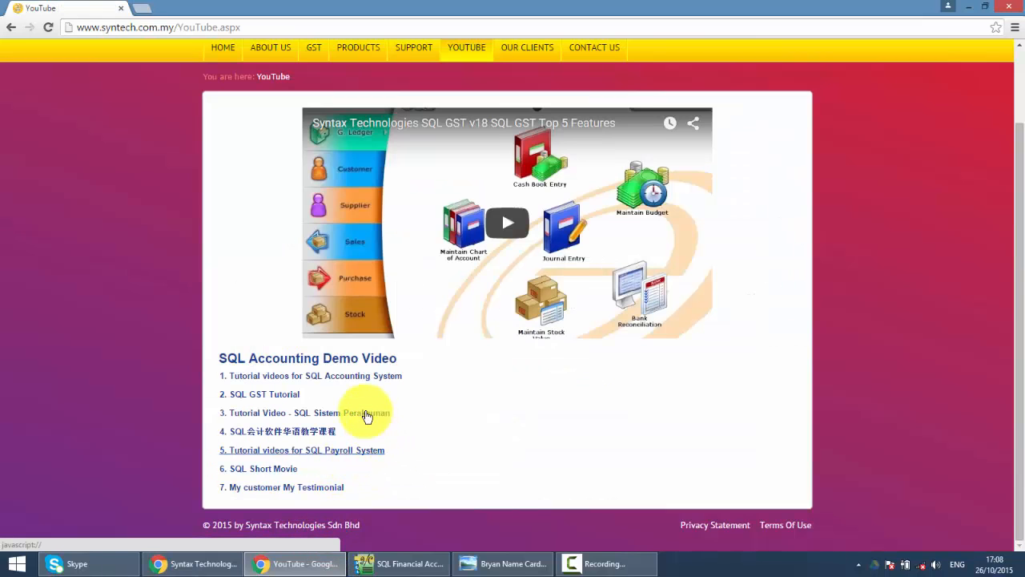
mouse_move(88, 58)
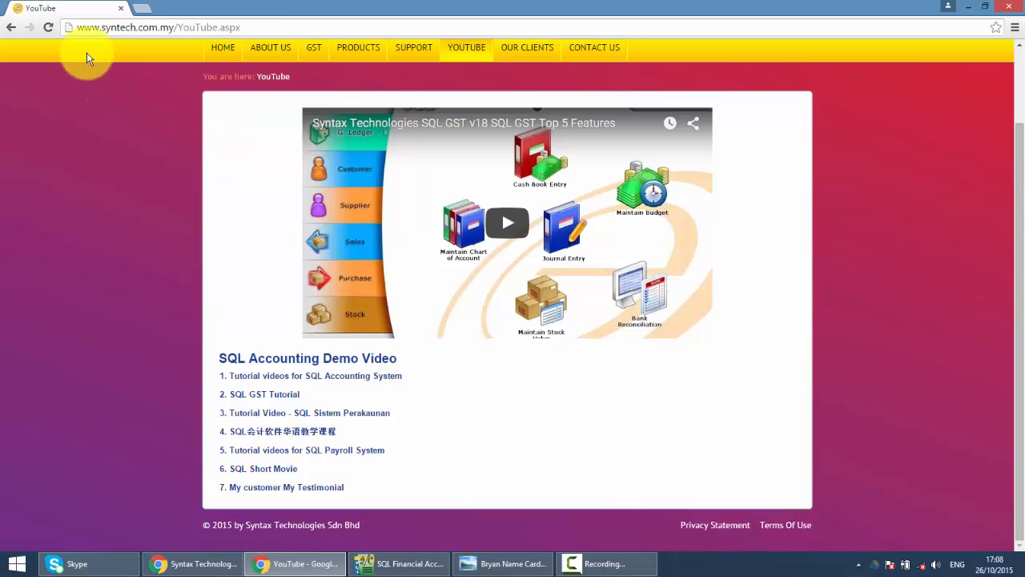
mouse_move(358, 47)
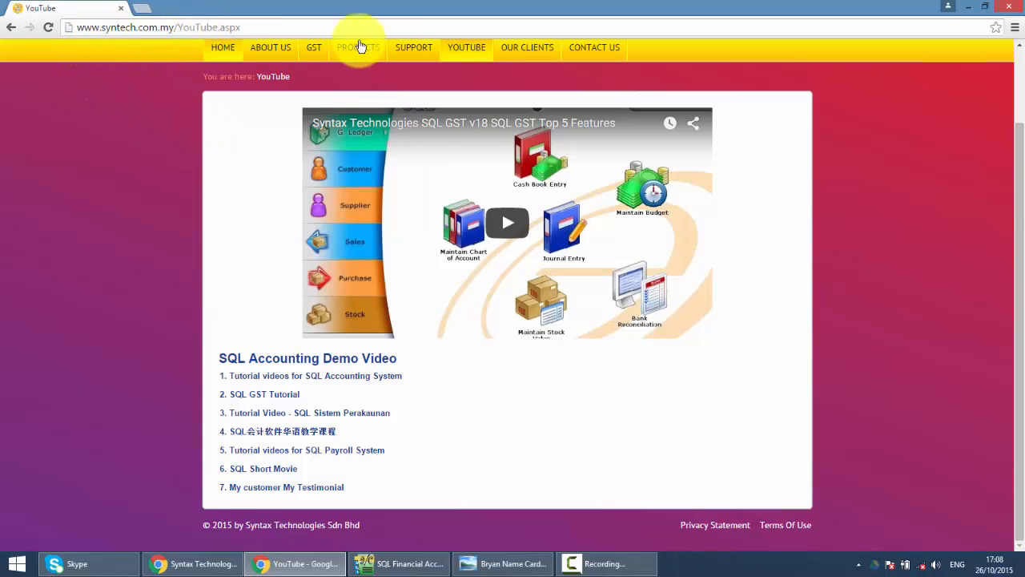
mouse_move(466, 47)
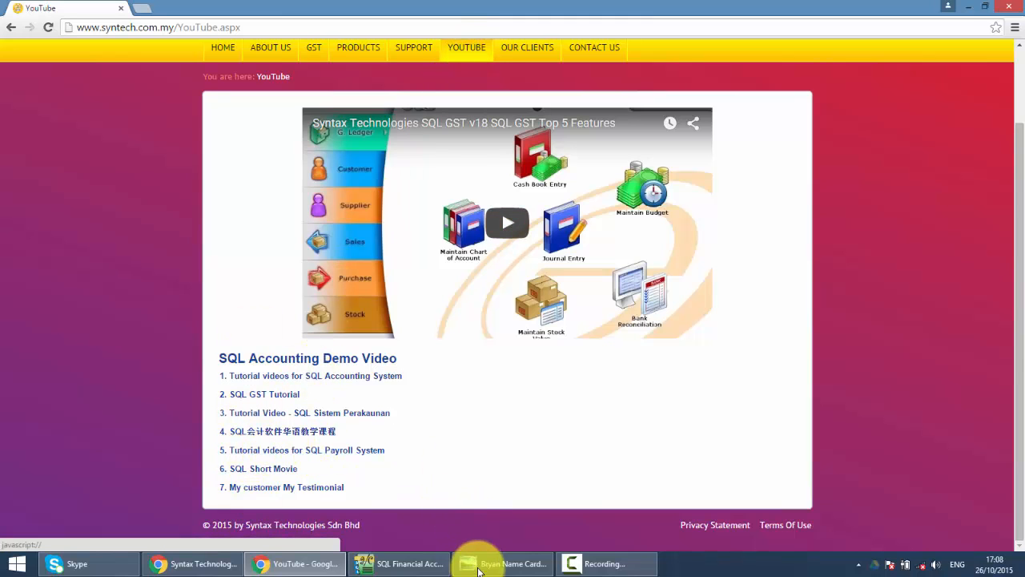
Bring the Bryan name card back up in Windows Photo Viewer.
left_click(502, 564)
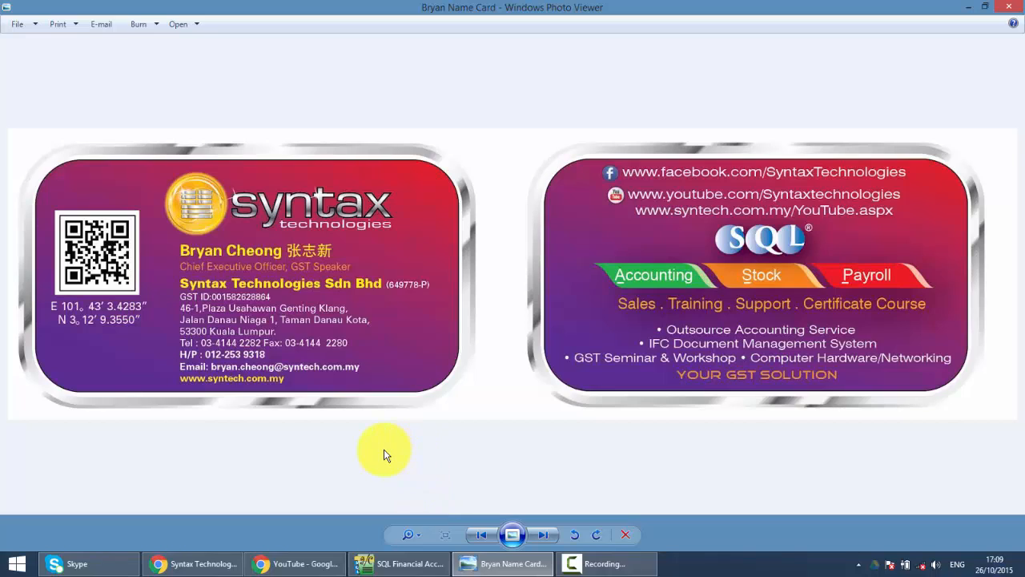